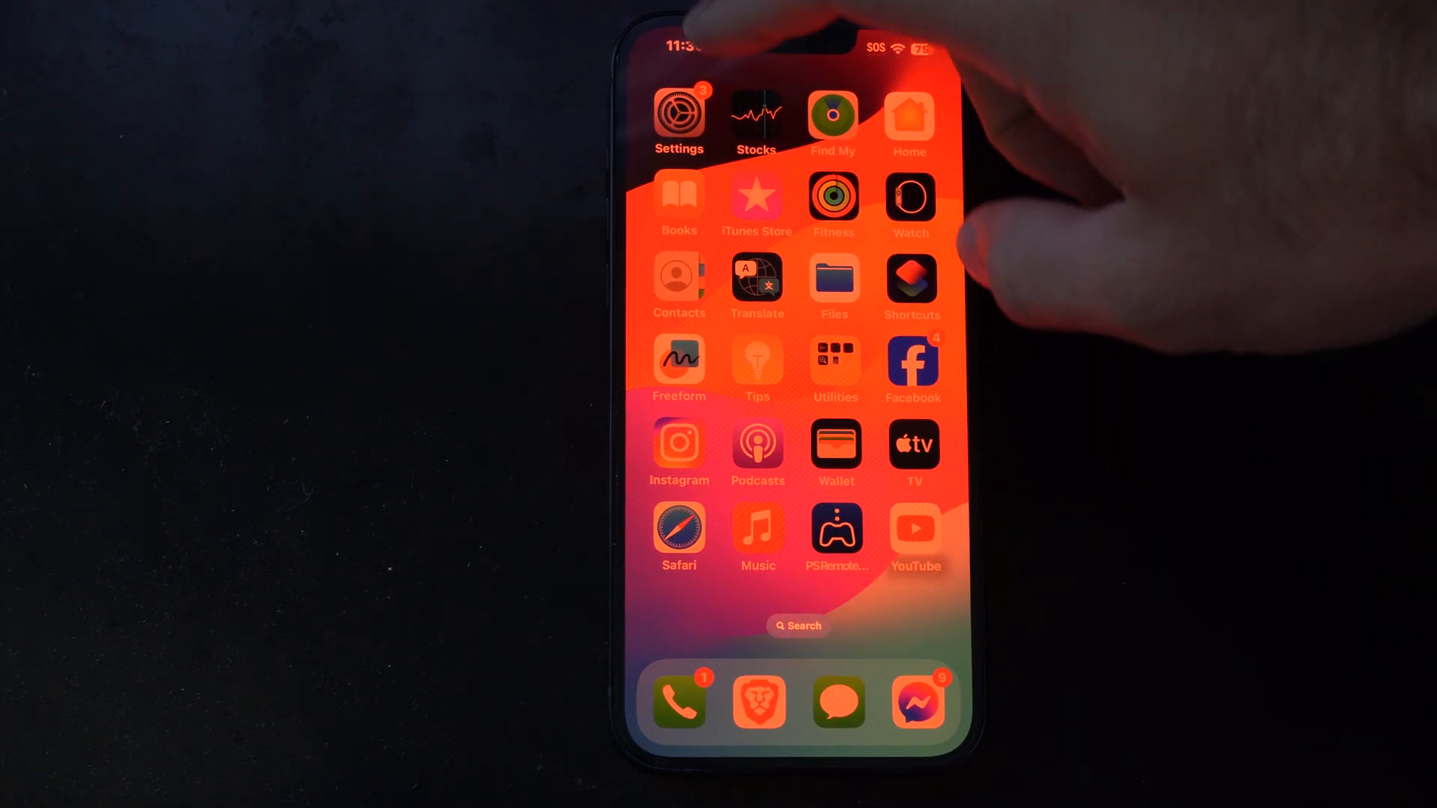
Launch the Settings app from the home screen and scroll its main list
{"action": "left_click", "coordinate": [678, 119]}
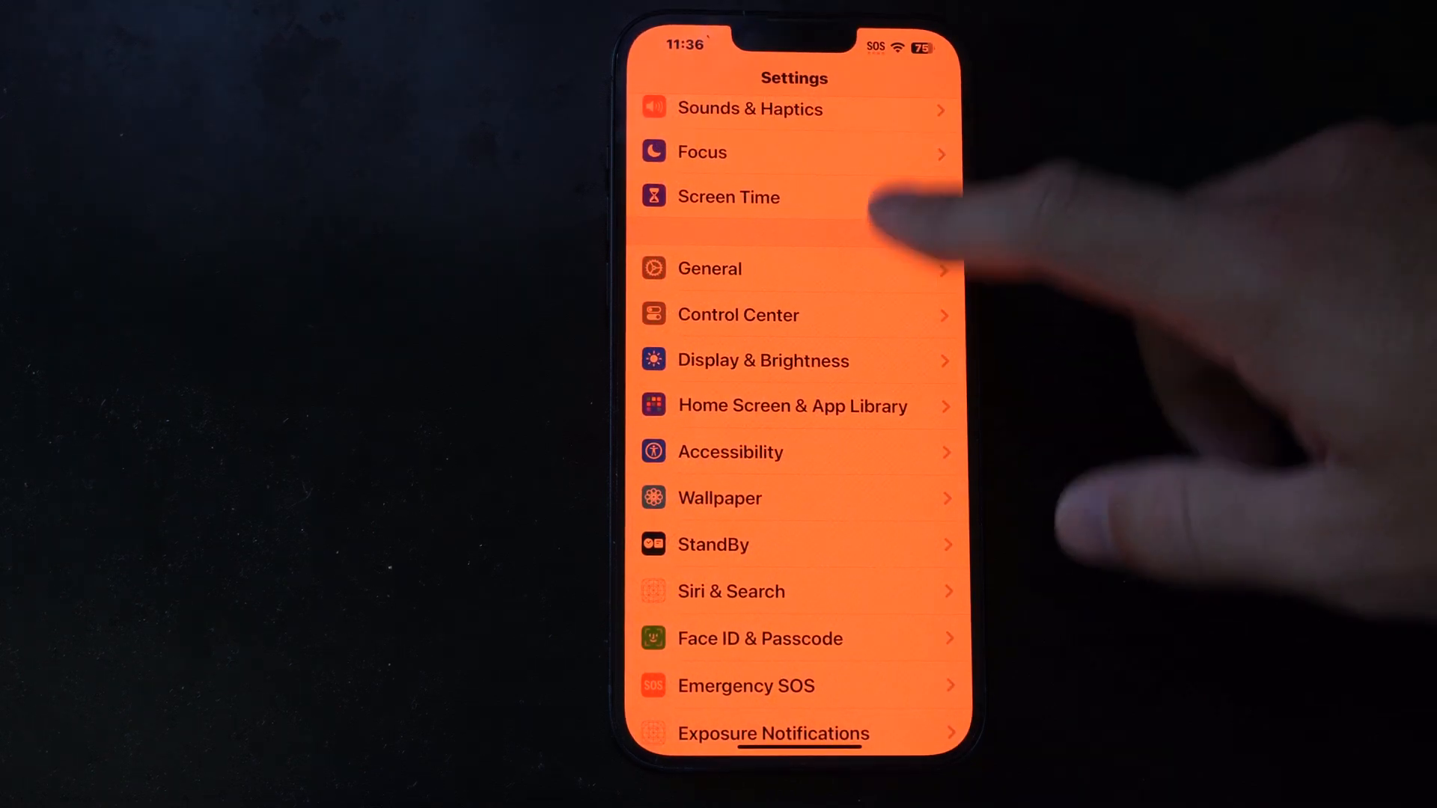
{"action": "scroll", "scroll_direction": "down", "scroll_amount": 3}
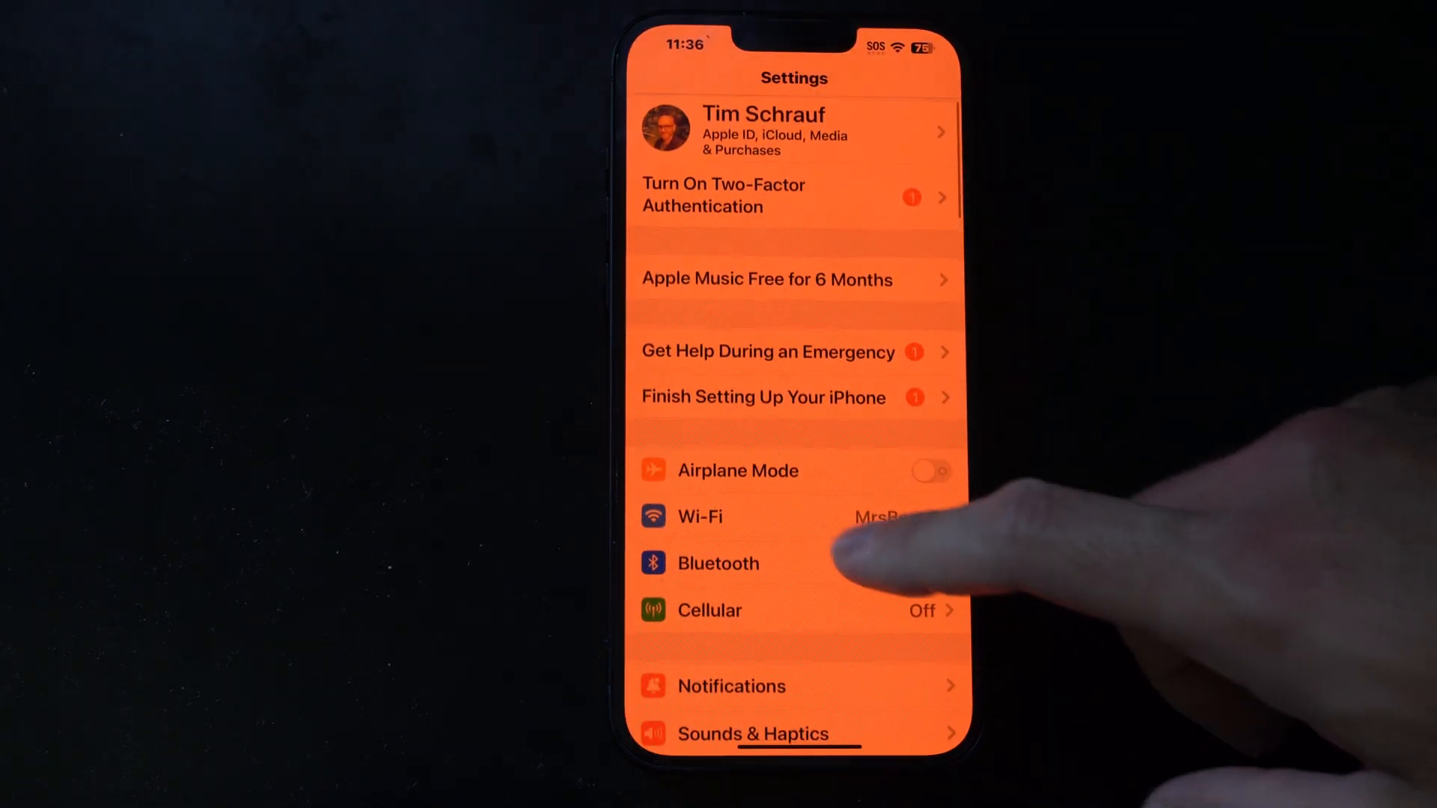
Go to Wi-Fi, open the MrBeast network's details, then its Configure DNS page
{"action": "left_click", "coordinate": [697, 515]}
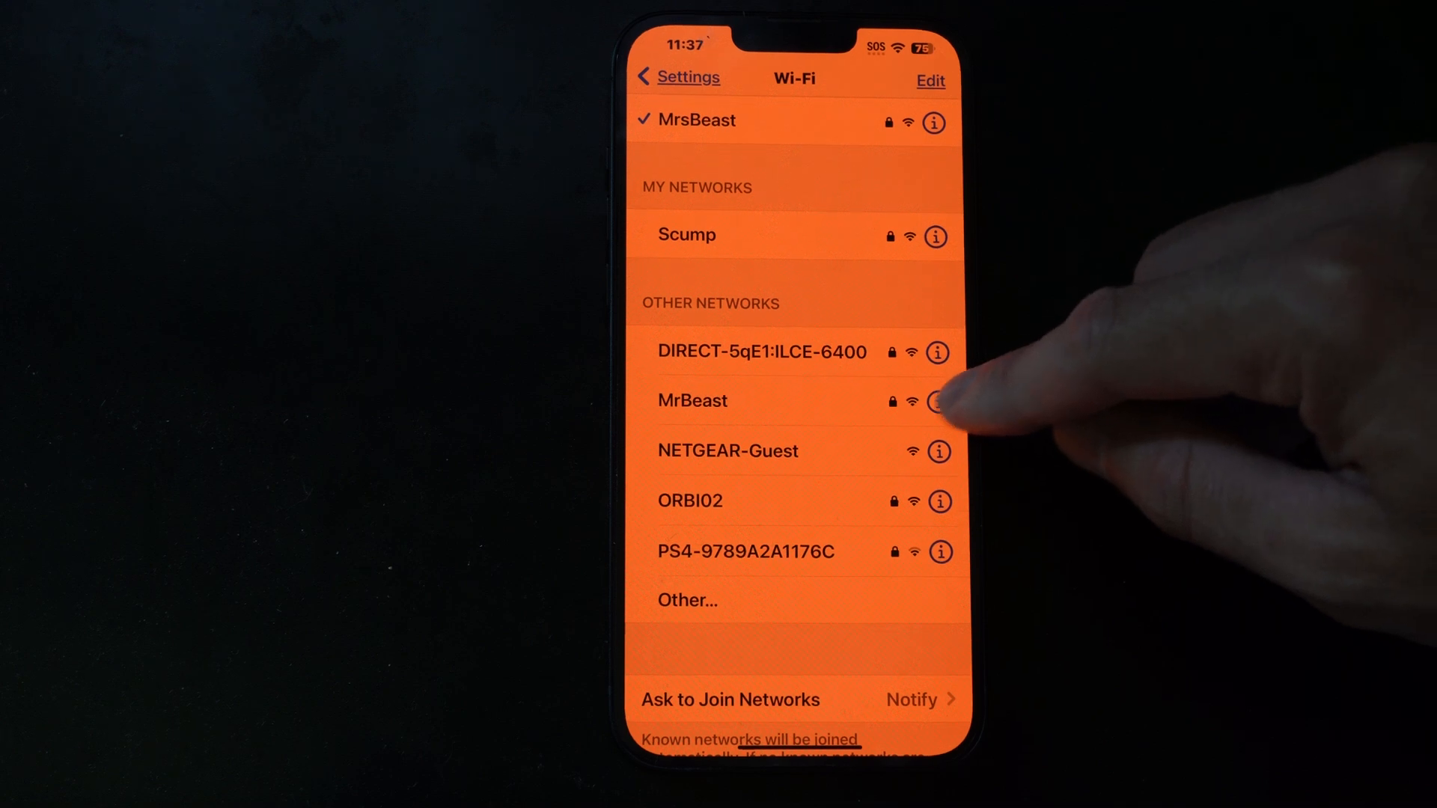
{"action": "left_click", "coordinate": [939, 400]}
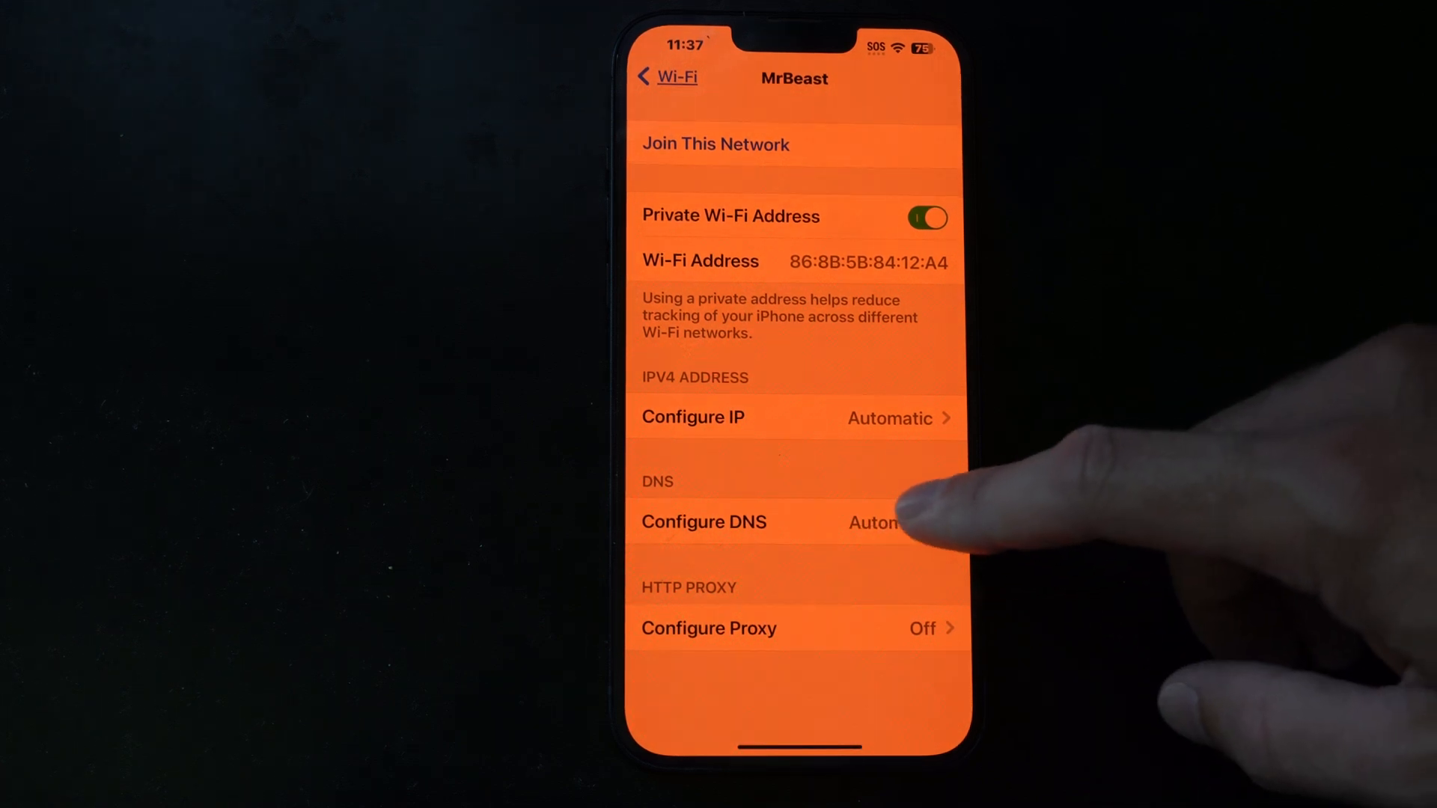
{"action": "left_click", "coordinate": [703, 522]}
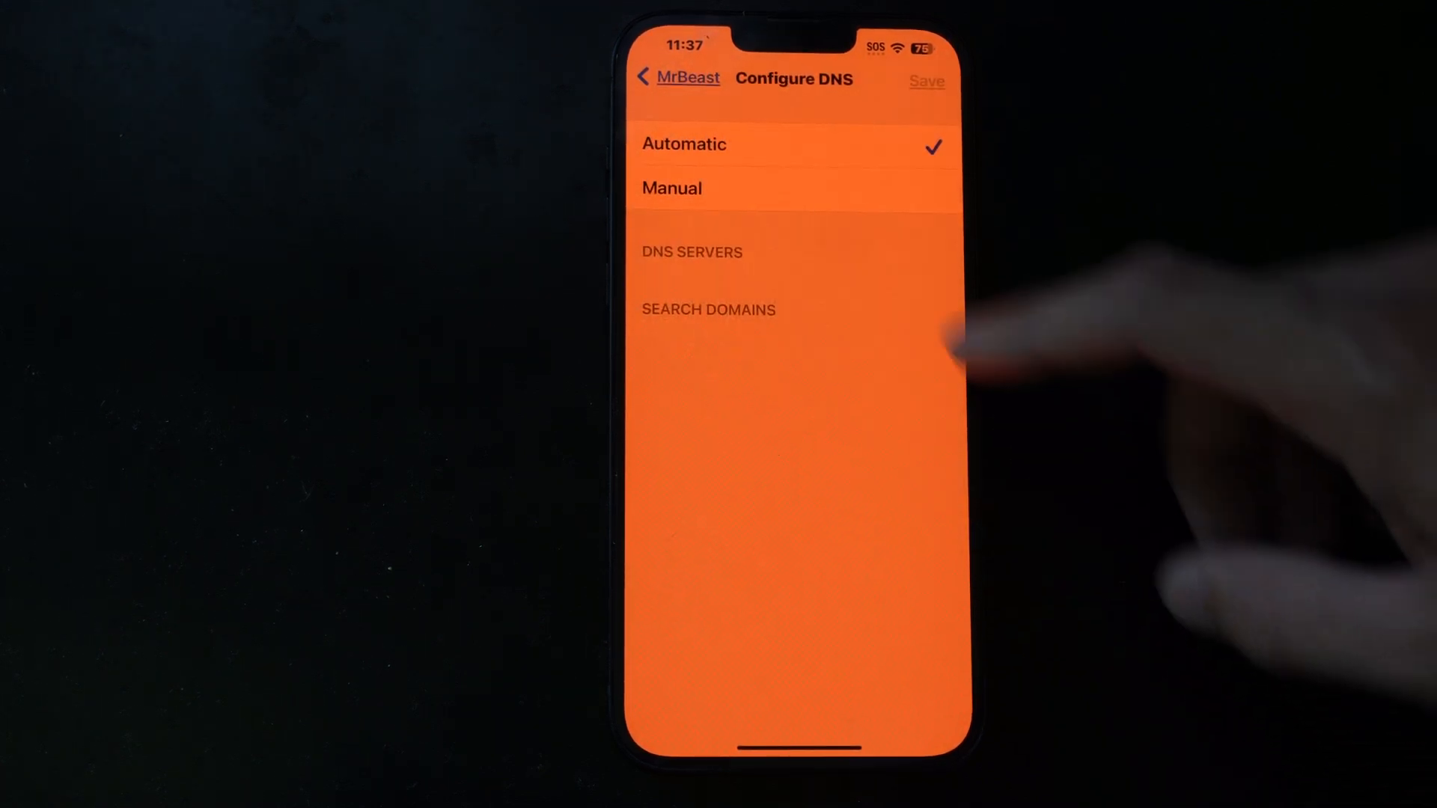
Set DNS to Manual and start a new server entry using the numeric keyboard
{"action": "left_click", "coordinate": [672, 188]}
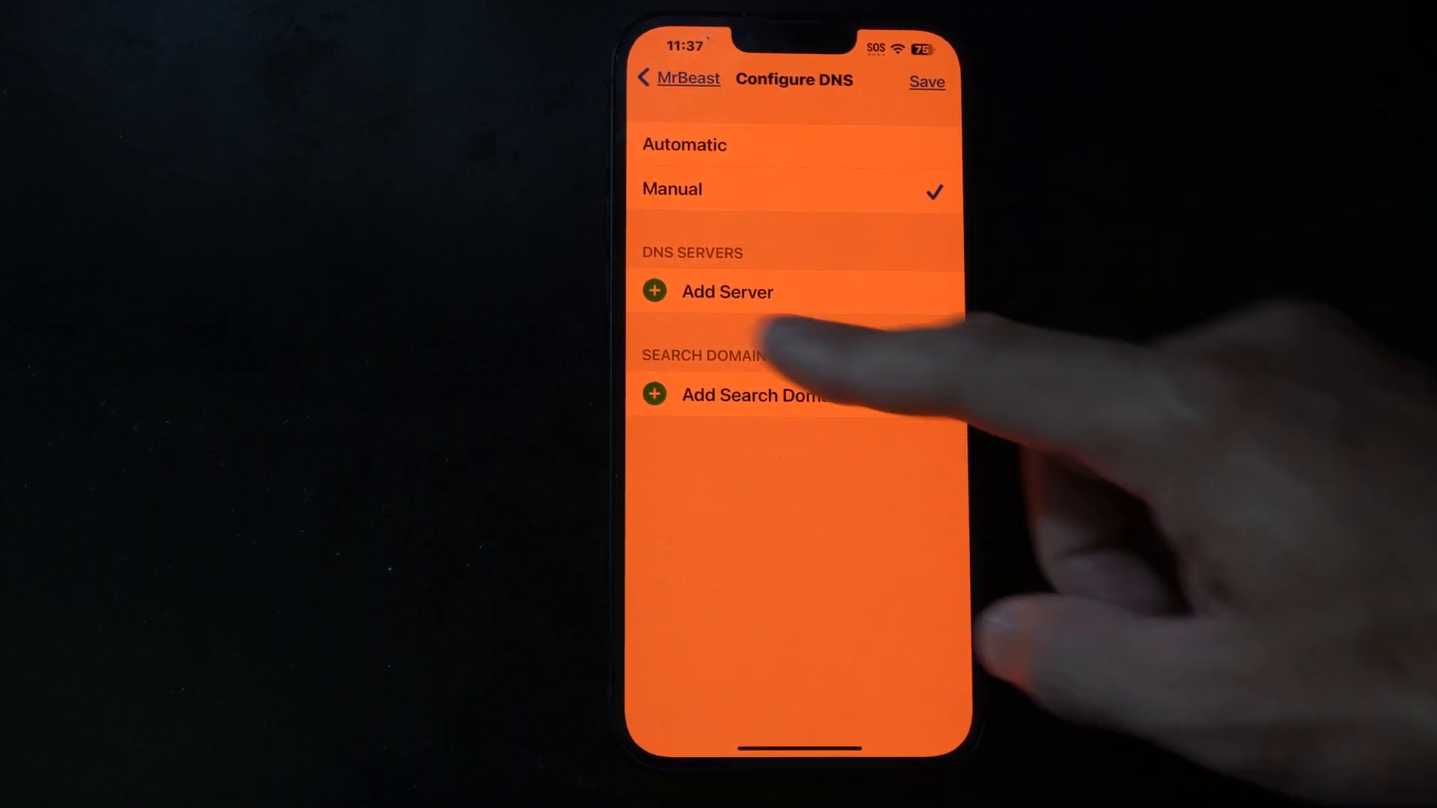
{"action": "left_click", "coordinate": [727, 291]}
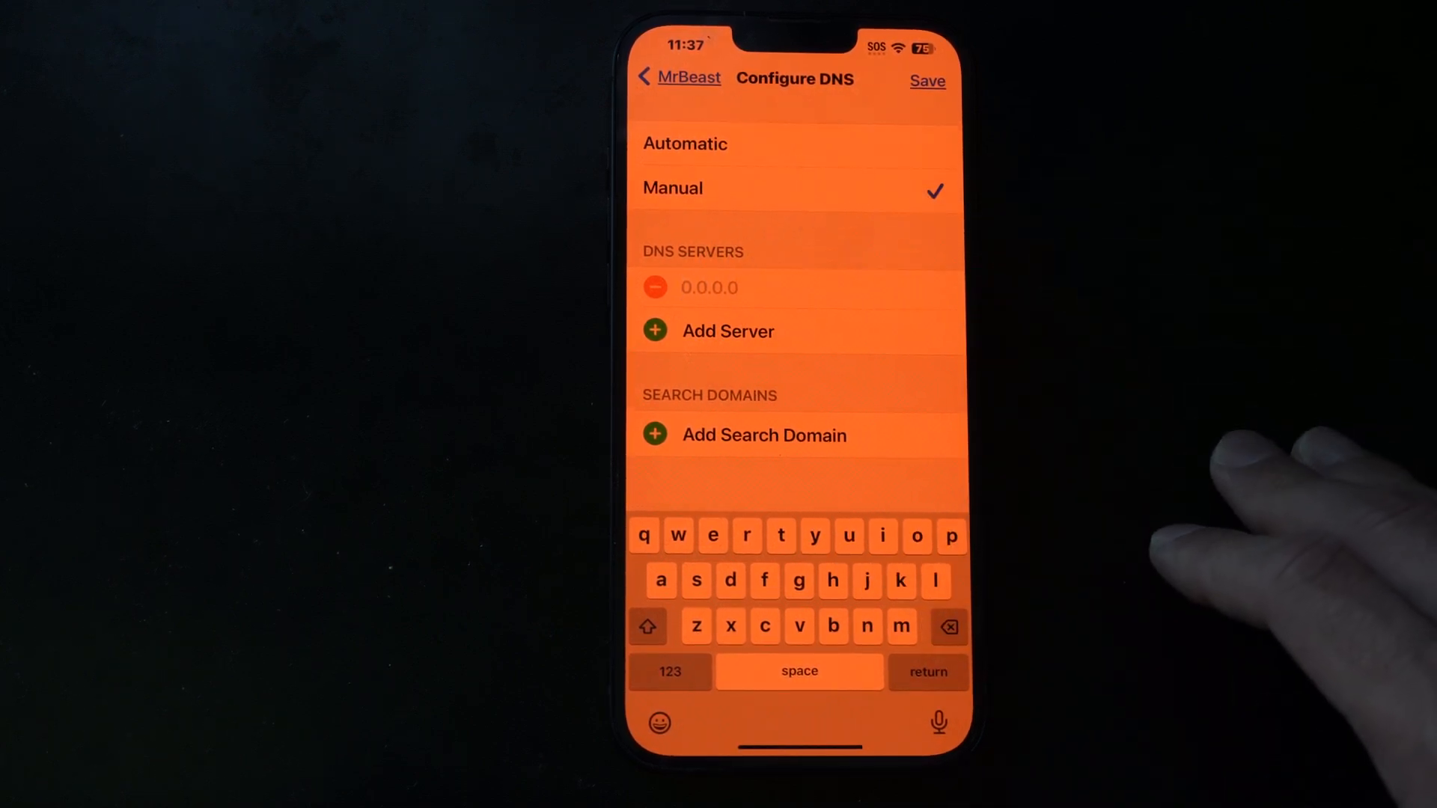
{"action": "left_click", "coordinate": [669, 670]}
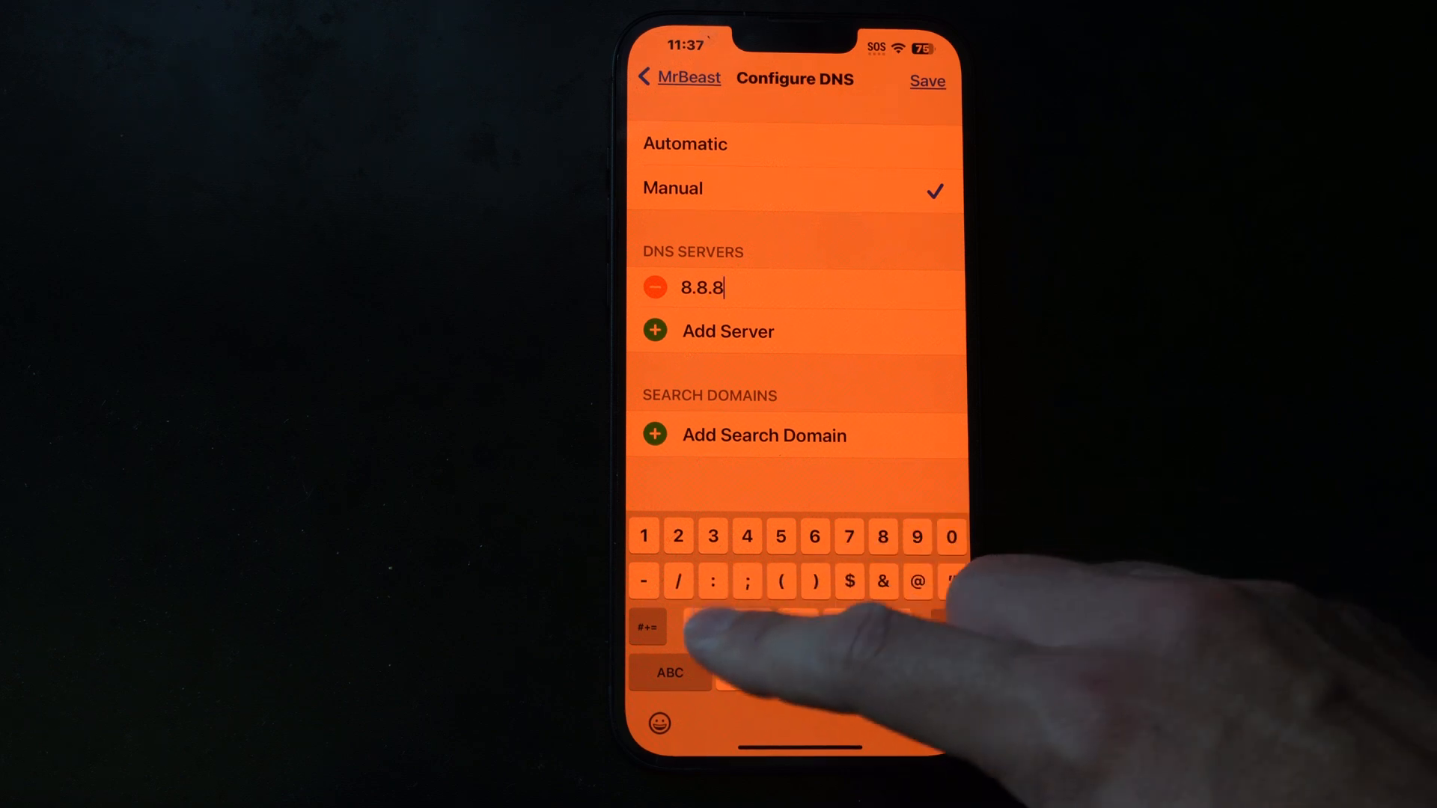
Finish entering 8.8.8.8, add 8.8.4.4 as a second server, and save
{"action": "type", "text": ".8"}
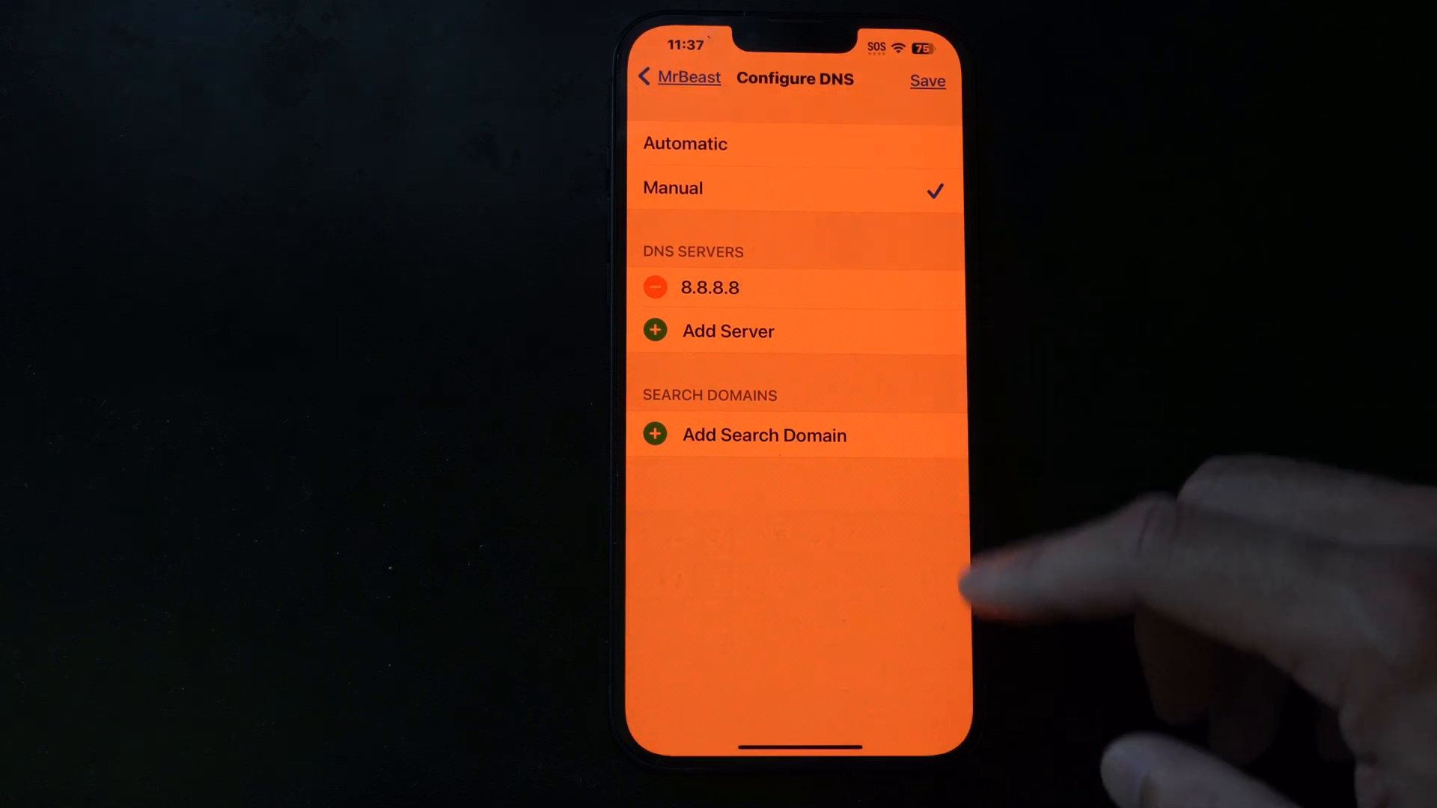
{"action": "left_click", "coordinate": [728, 330]}
{"action": "type", "text": "8."}
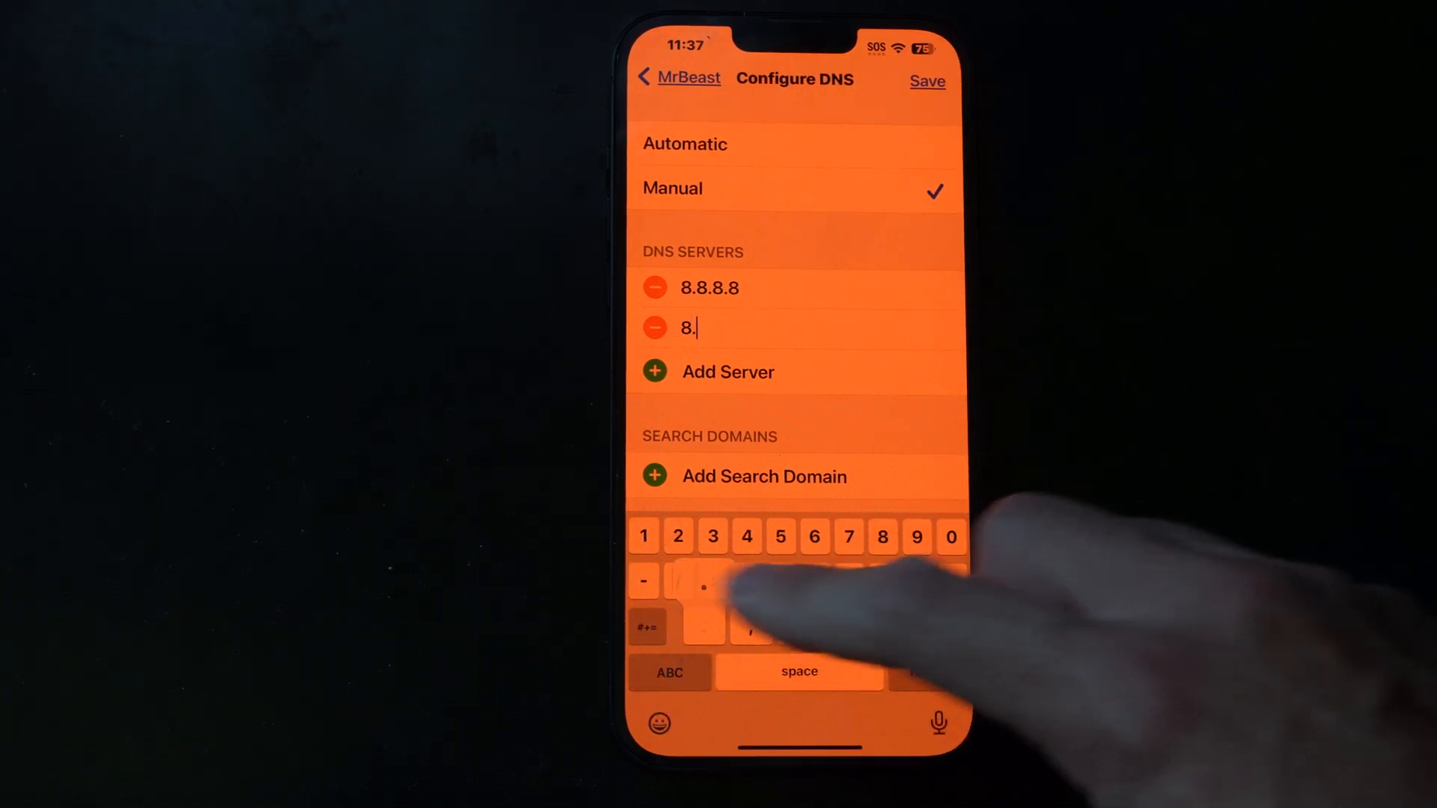
{"action": "left_click", "coordinate": [746, 536]}
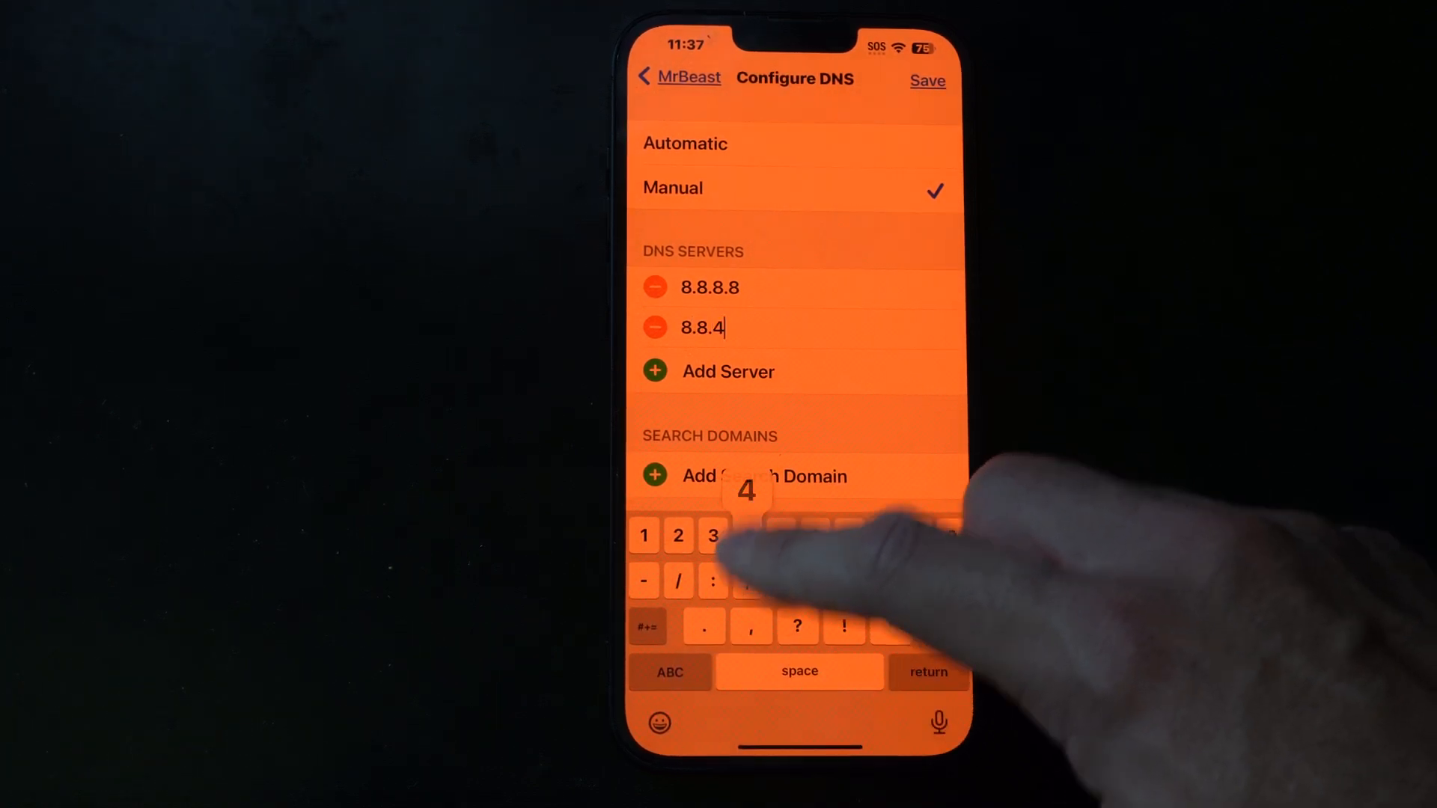
{"action": "type", "text": "4"}
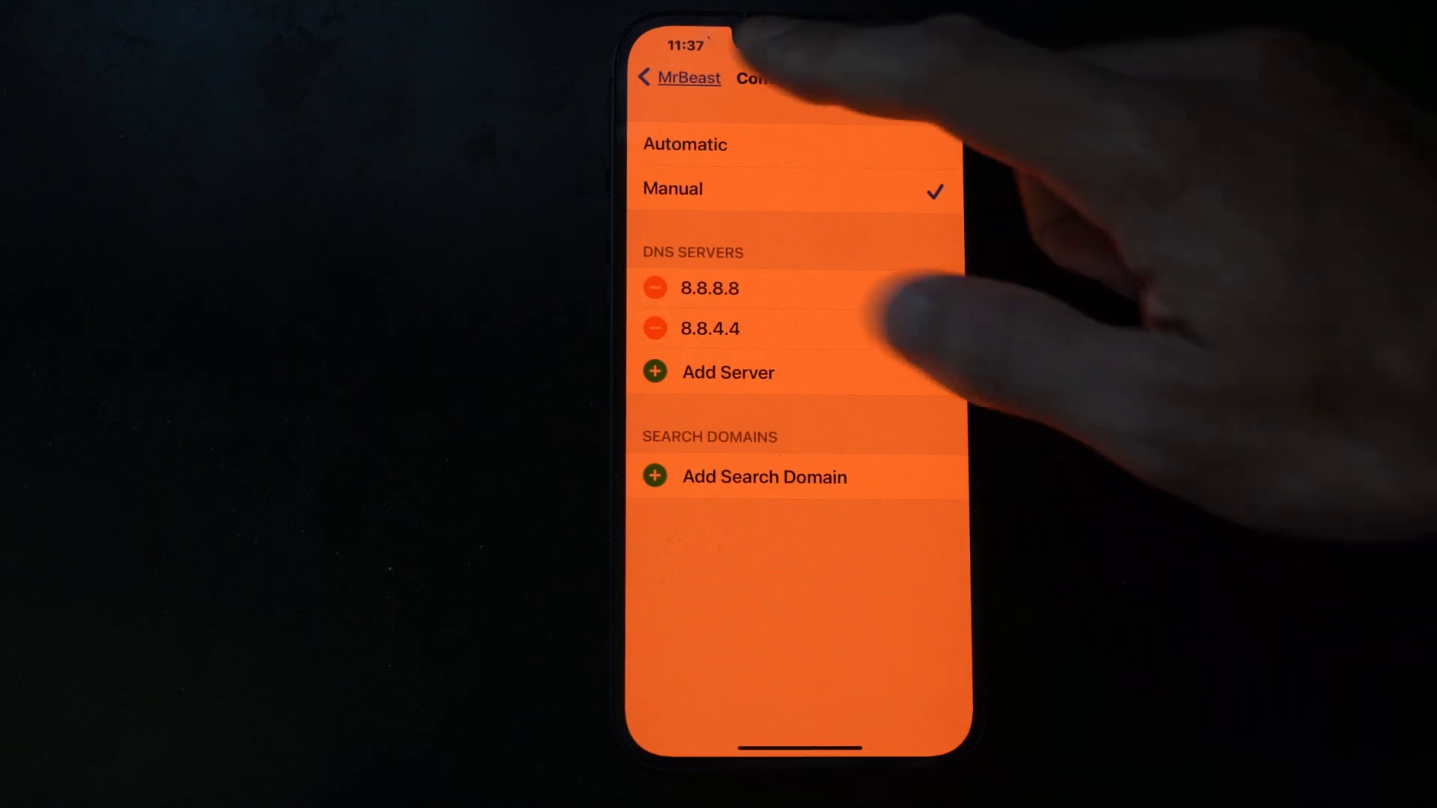
{"action": "left_click", "coordinate": [681, 77]}
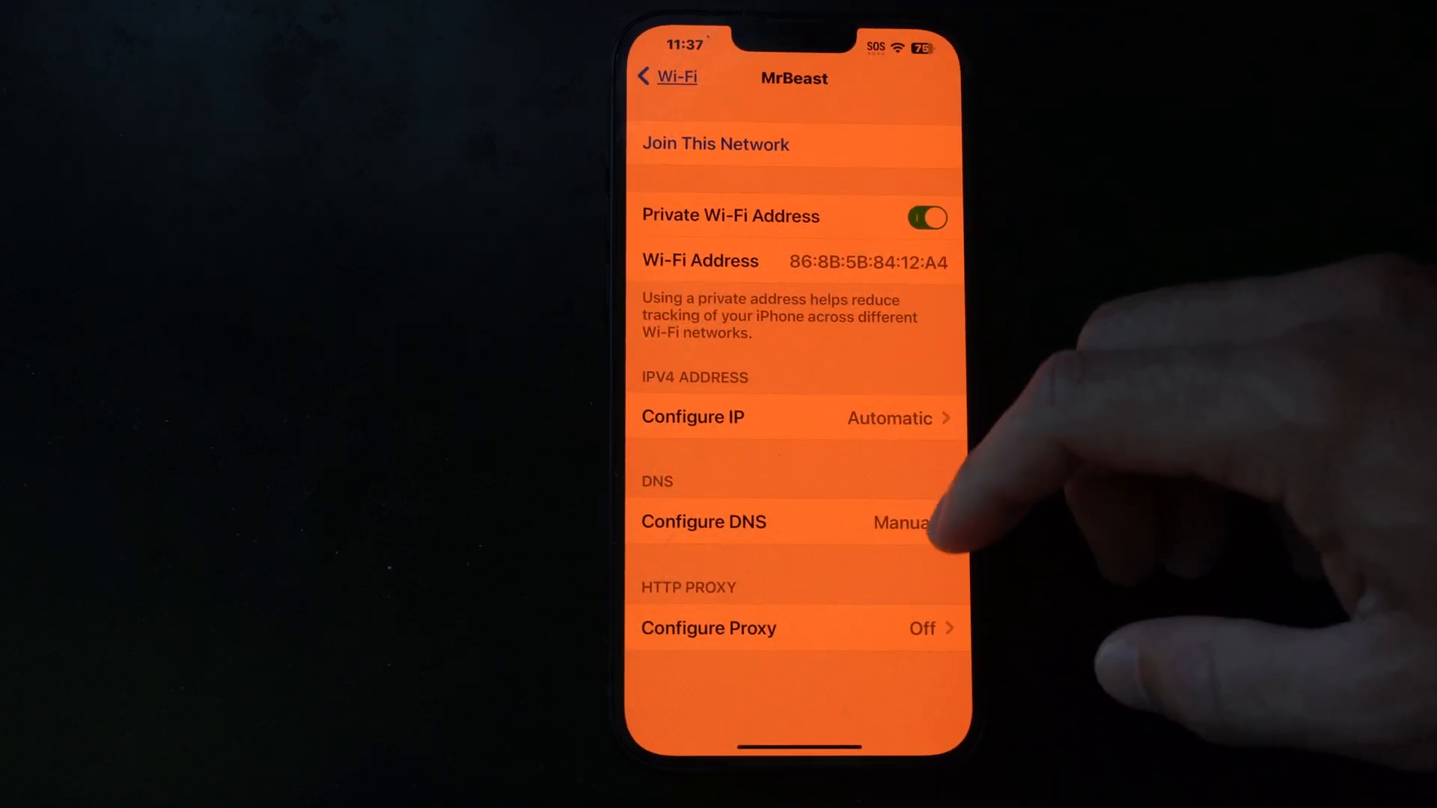